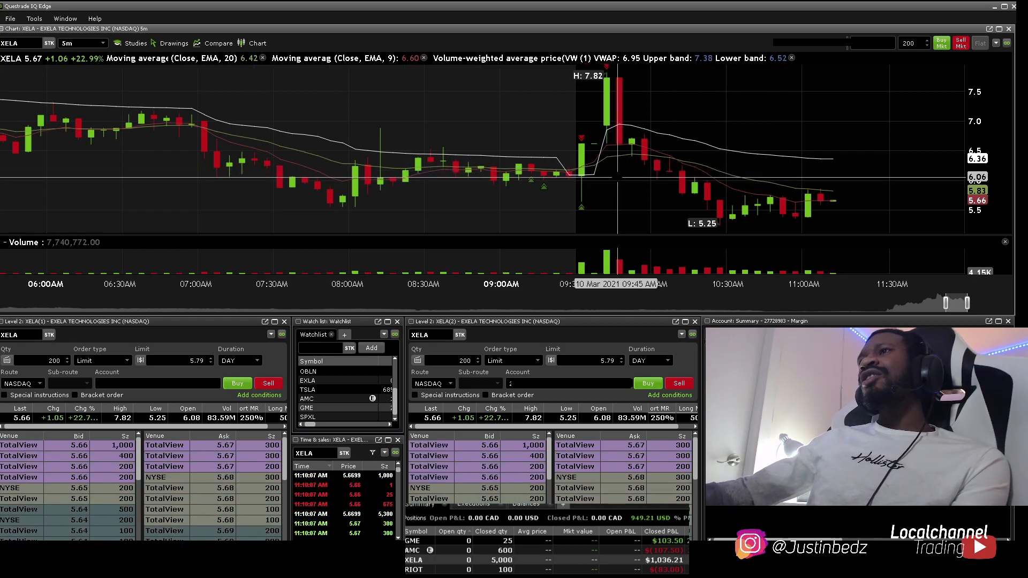
Step: Select AMC in the watchlist so its 1-minute chart and Level 2 books replace XELA
left_click(81, 43)
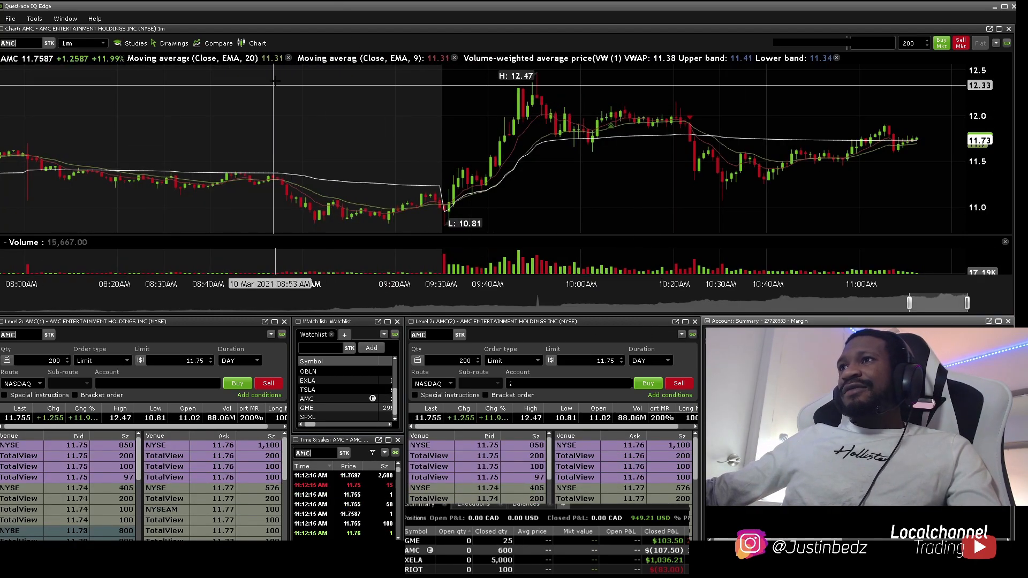
left_click(81, 43)
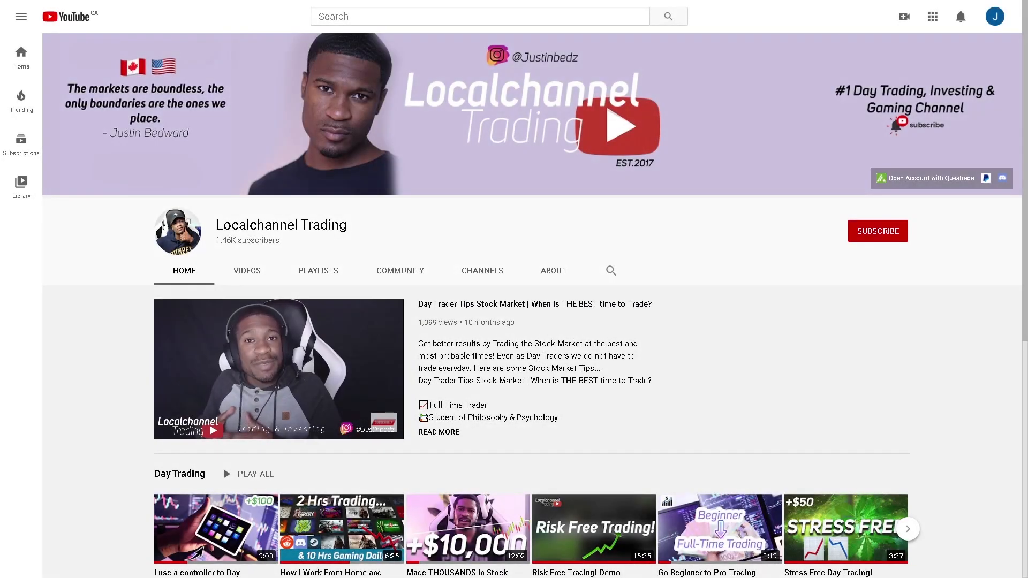
Step: Subscribe to Localchannel Trading on YouTube and follow the 'Open Account with Questrade' banner link
left_click(877, 231)
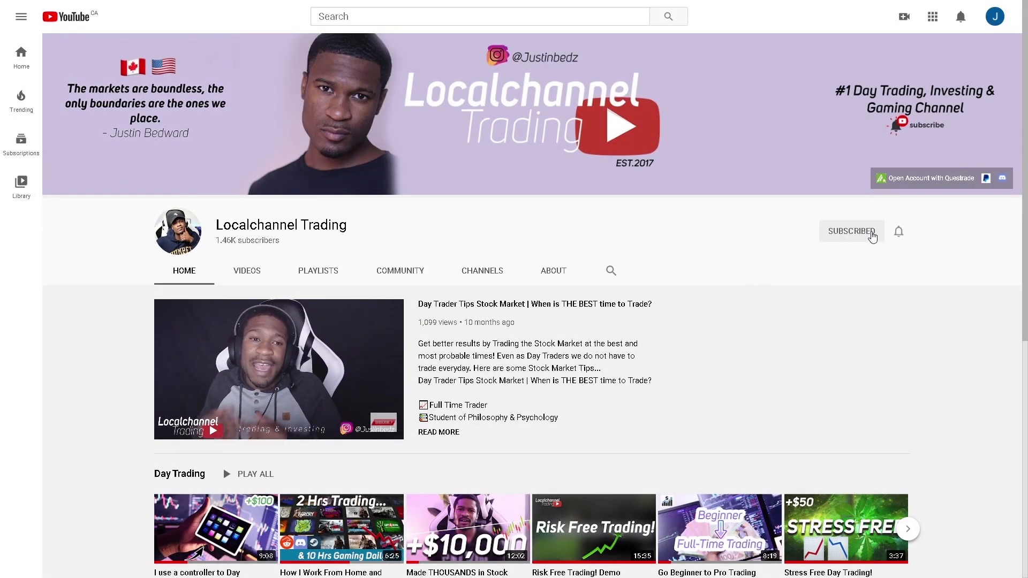
left_click(926, 178)
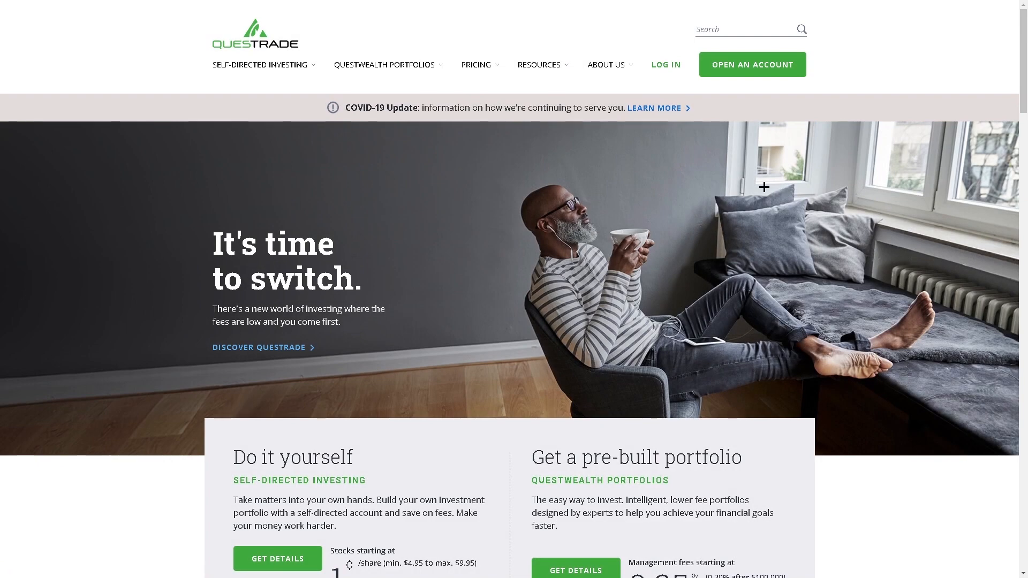
Step: Choose self-directed investing, start a new account and add the Individual Margin account card
scroll("down", 3)
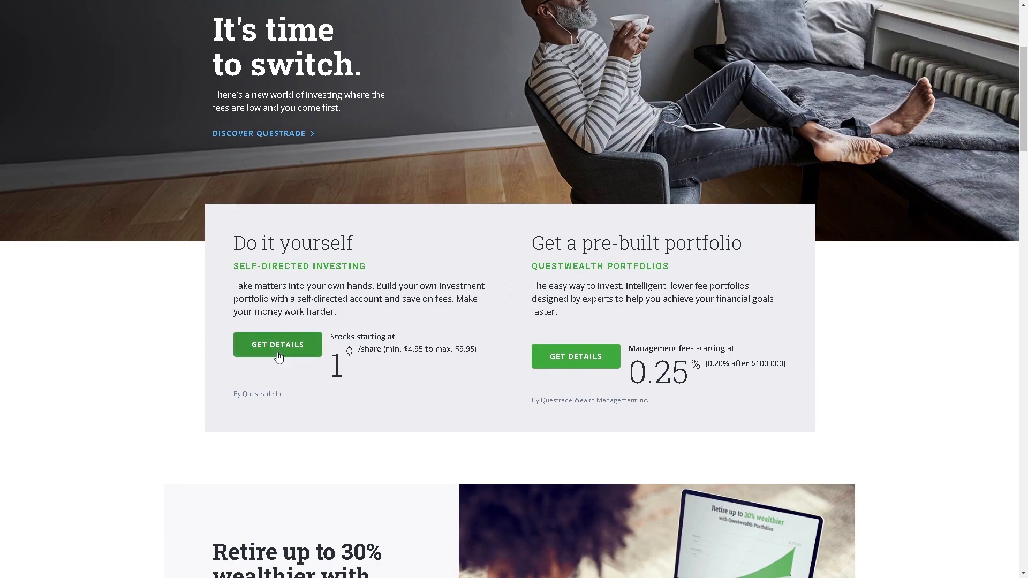
left_click(276, 344)
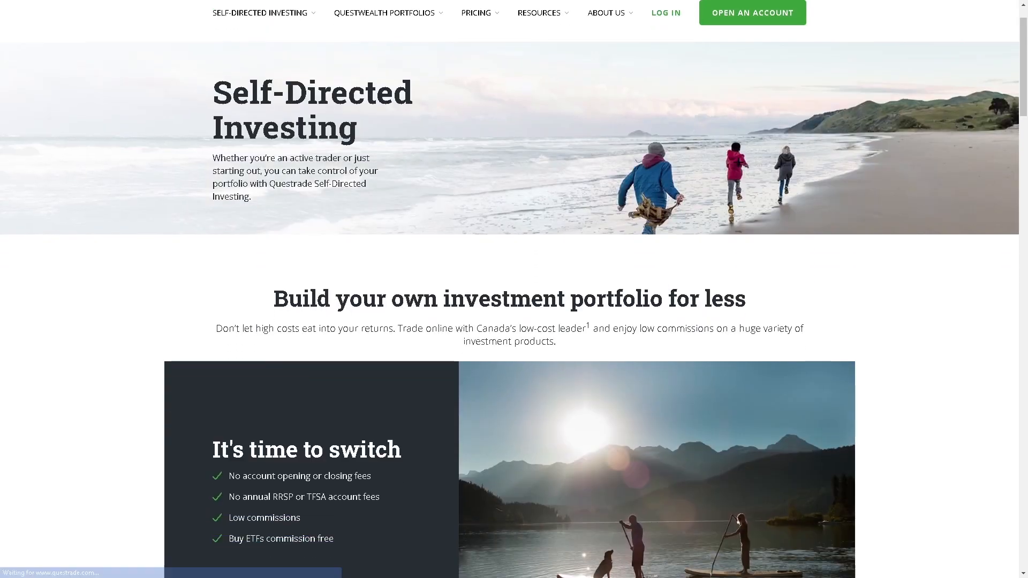
scroll("down", 3)
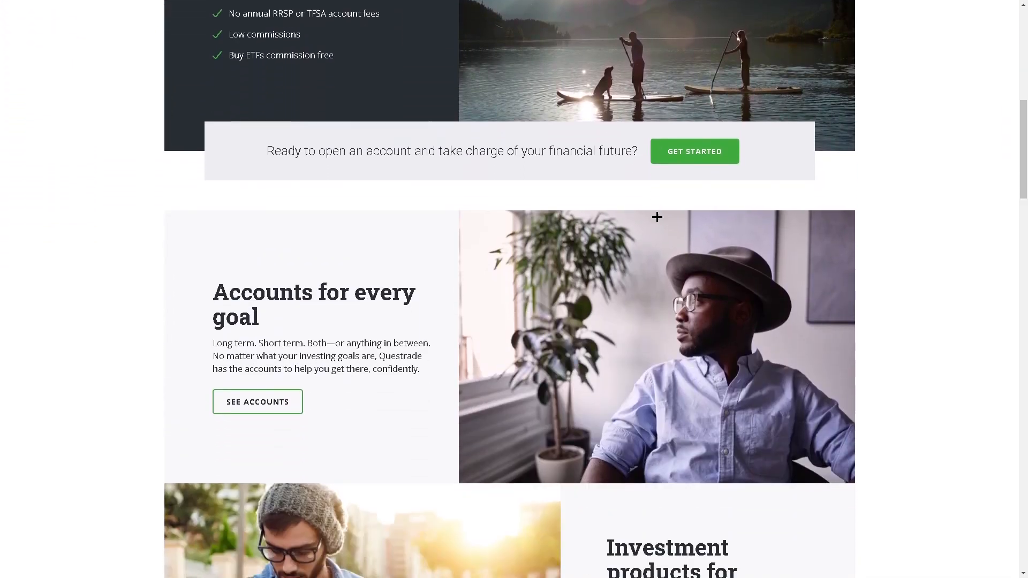
left_click(694, 151)
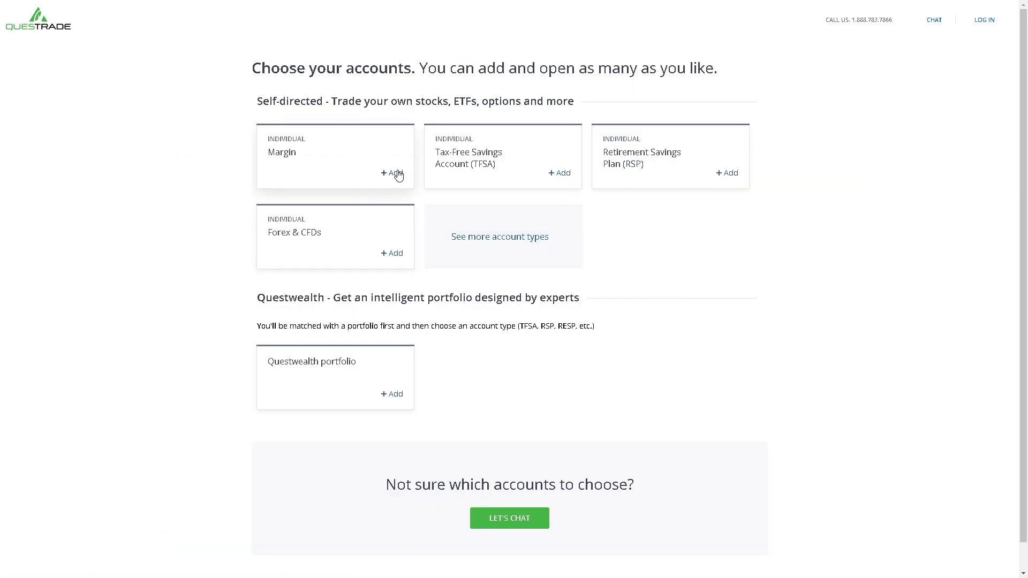
left_click(391, 173)
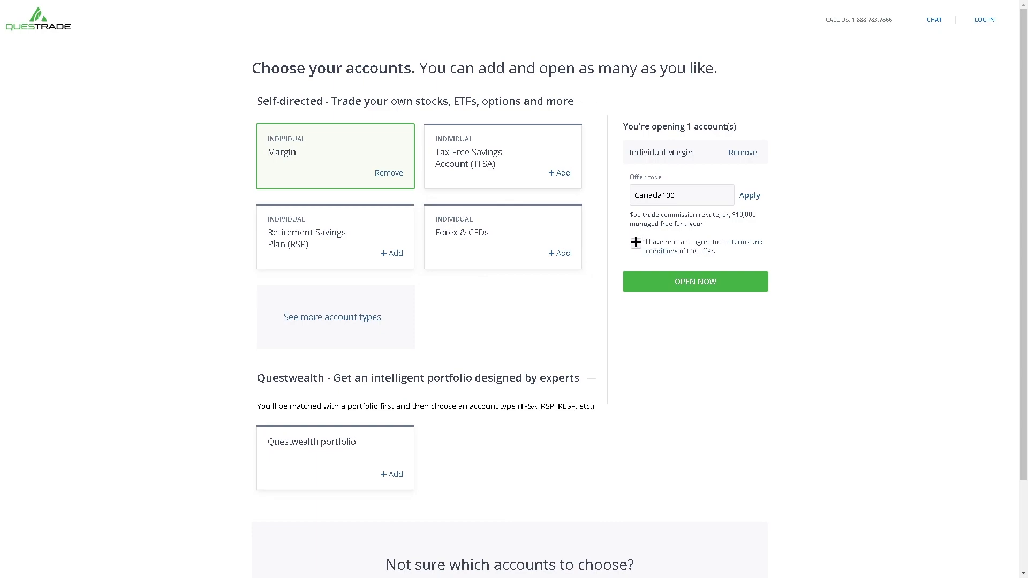